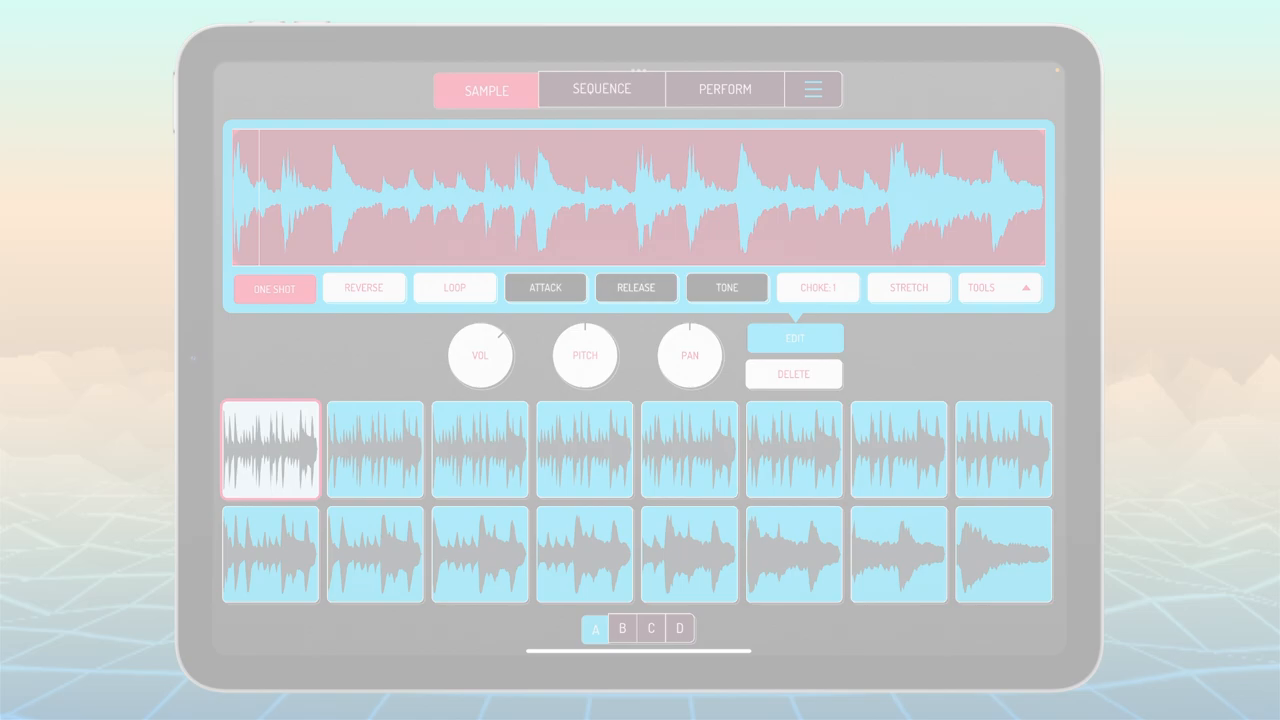
Drag a copy of the break onto an empty pad in bank A
{"action": "left_click", "coordinate": [480, 554]}
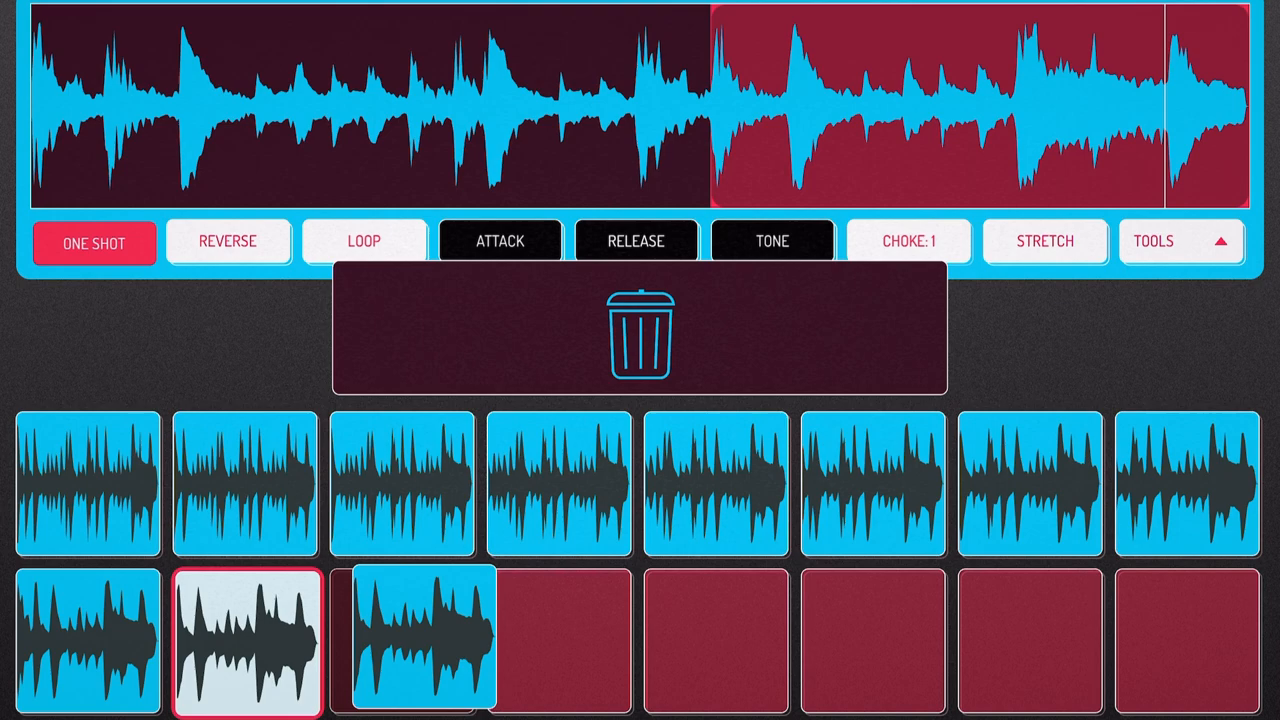
Copy the chop onto the remaining empty pads with later start points, then audition the first chop
{"action": "left_click", "coordinate": [402, 640]}
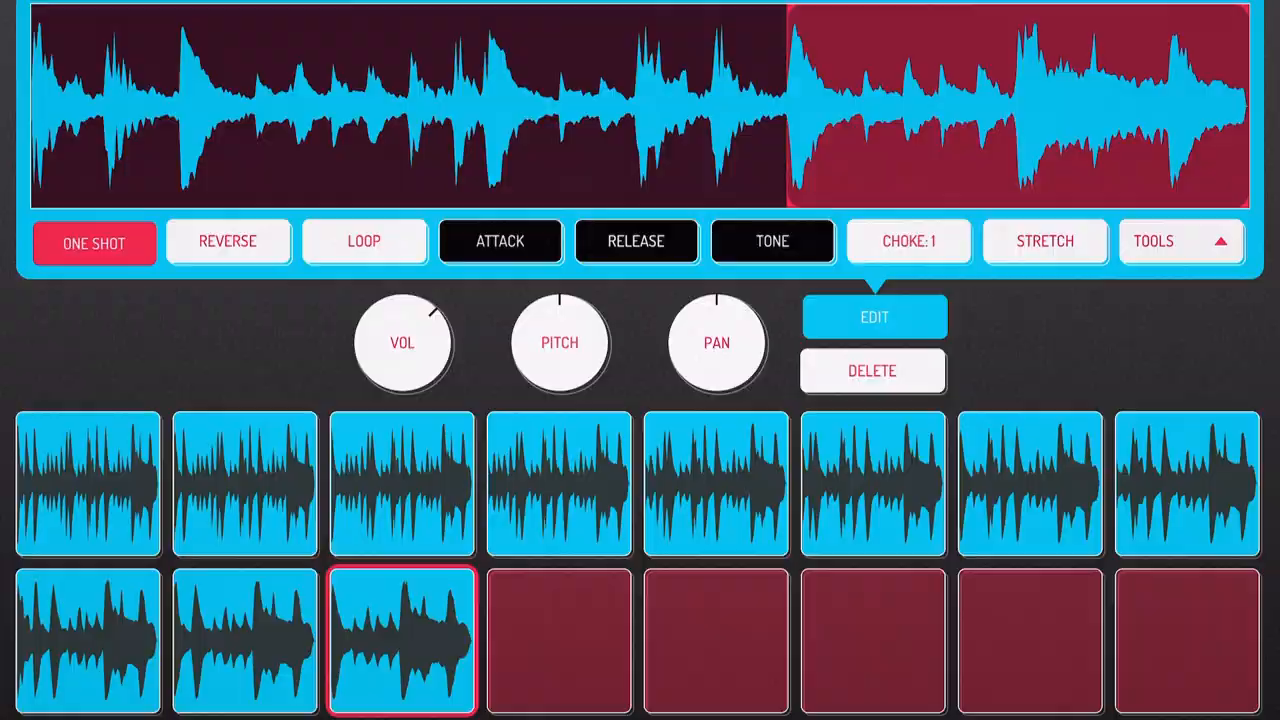
{"action": "left_click", "coordinate": [873, 317]}
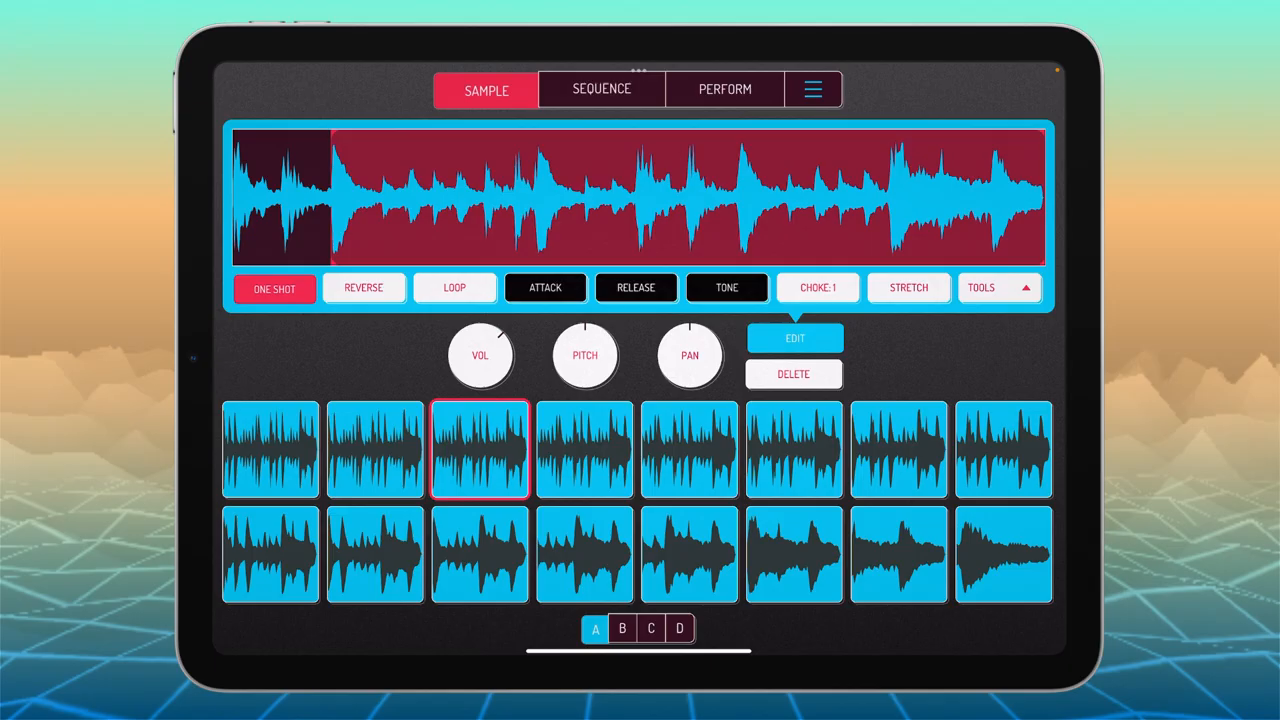
{"action": "left_click", "coordinate": [270, 449]}
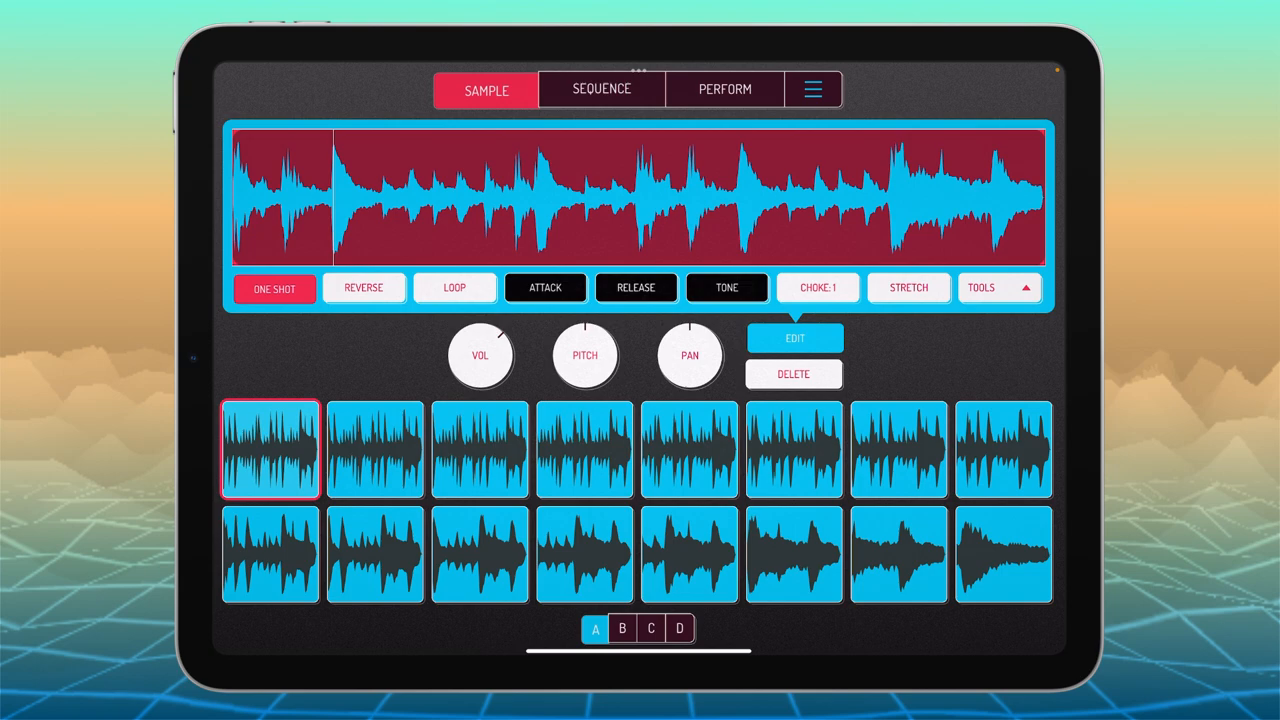